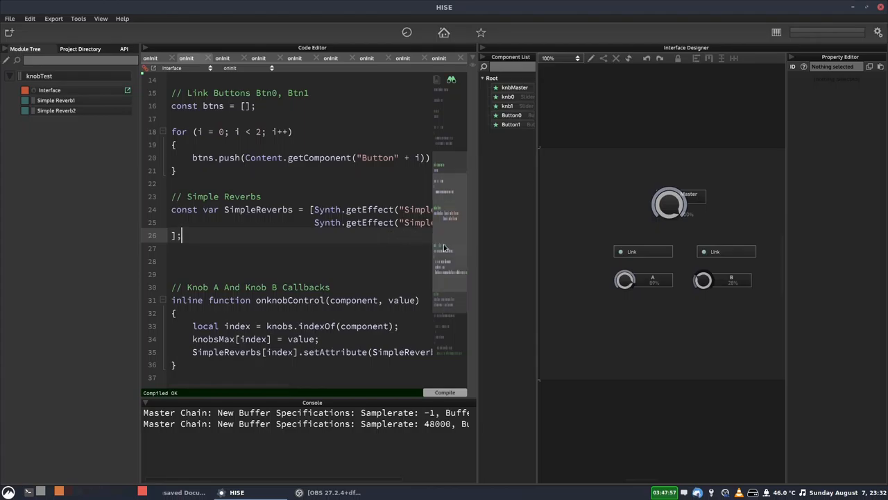
Step: Scroll the onInit script down to the reverb references and knob callback functions
scroll("down", 3)
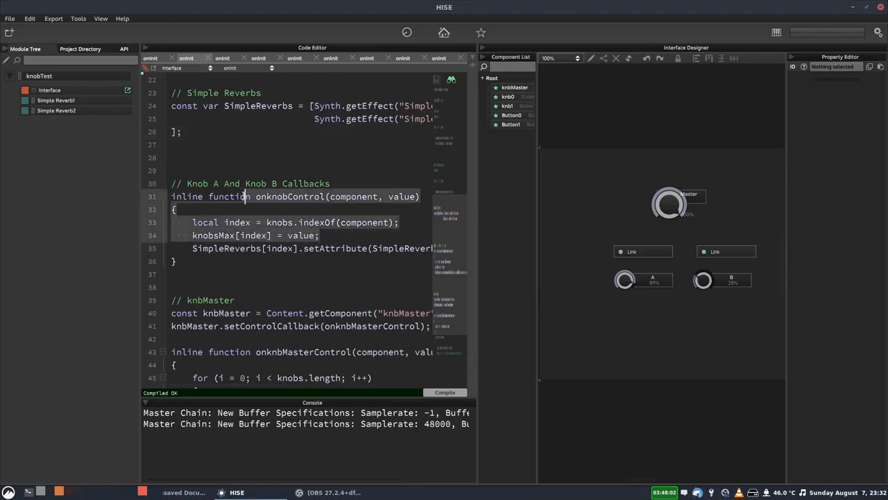
scroll("down", 3)
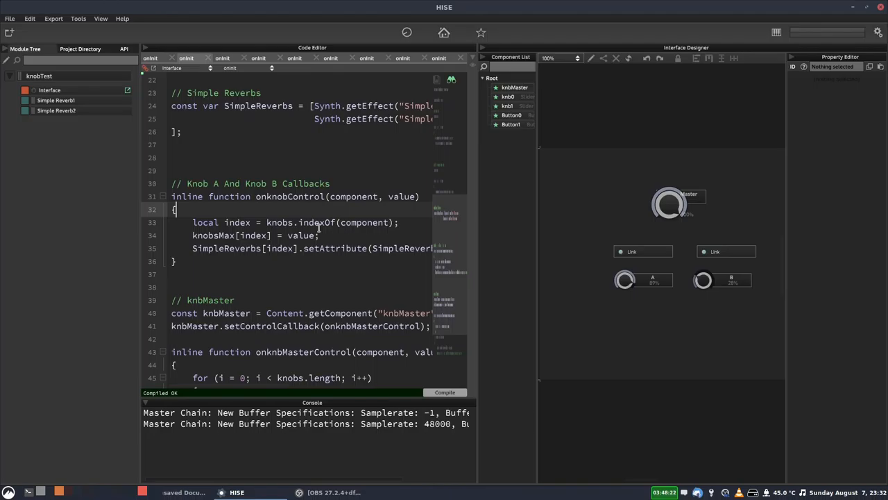
mouse_move(337, 236)
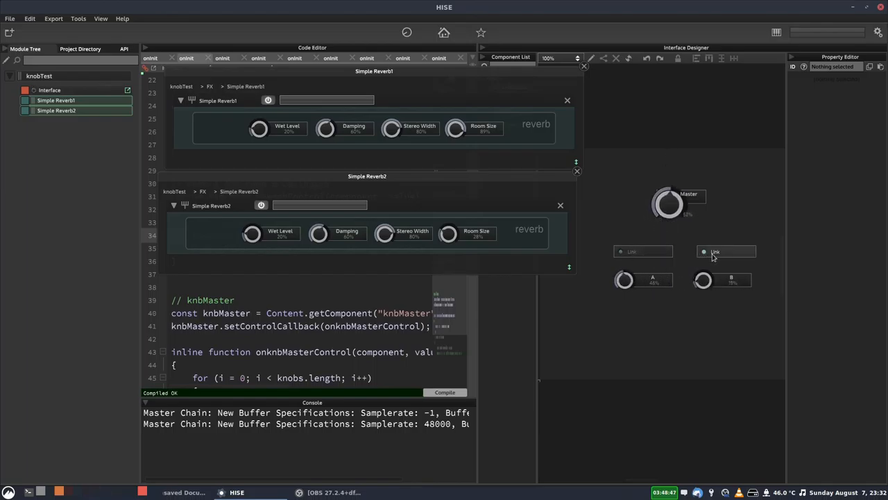
Step: Test knobs A, B and Master against each reverb's Room Size, then scroll the script
left_click_drag(668, 203, 667, 195)
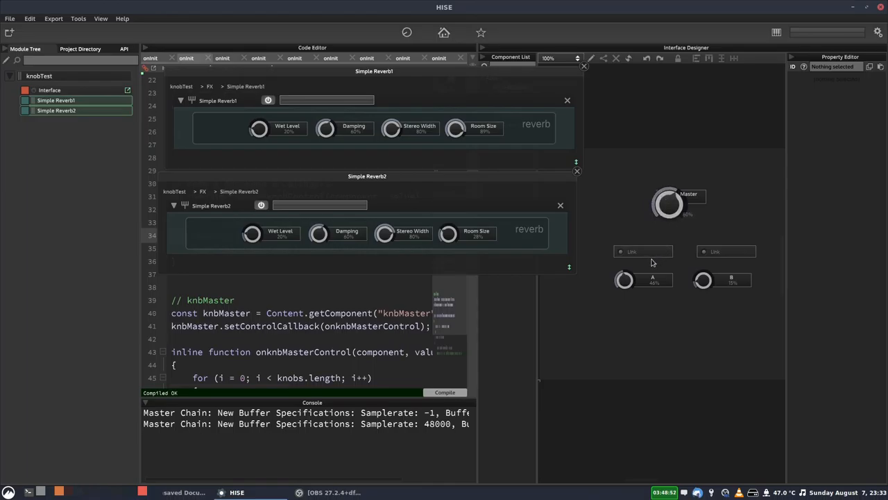
left_click_drag(625, 278, 625, 283)
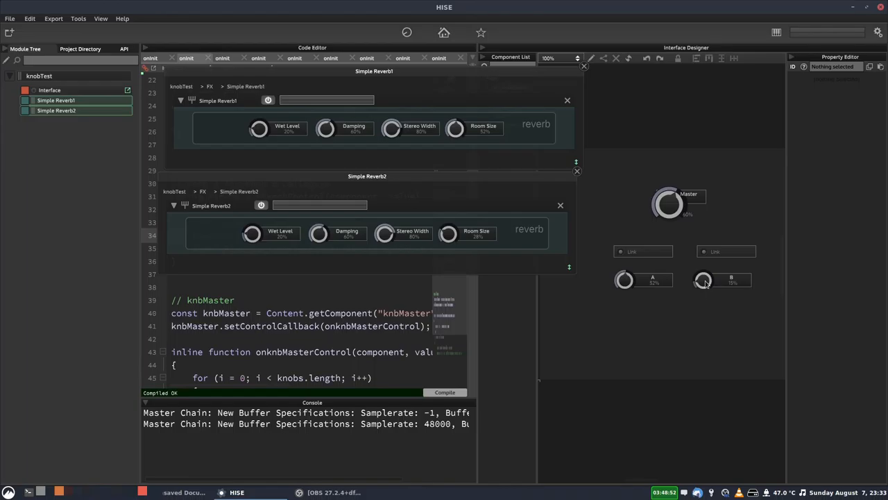
left_click_drag(704, 281, 705, 274)
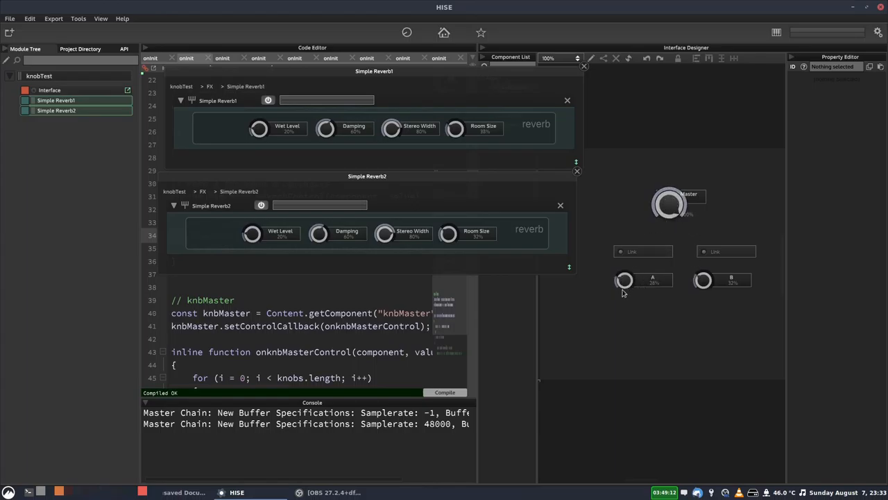
left_click_drag(703, 280, 704, 271)
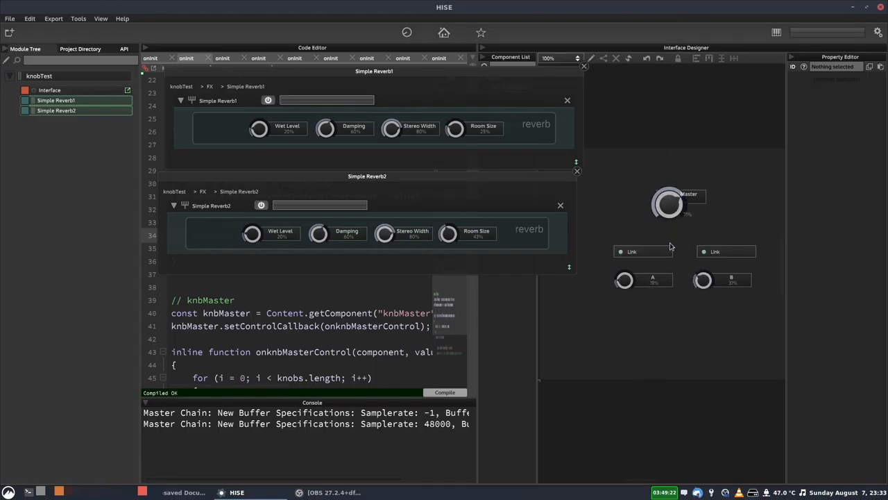
left_click_drag(668, 201, 673, 196)
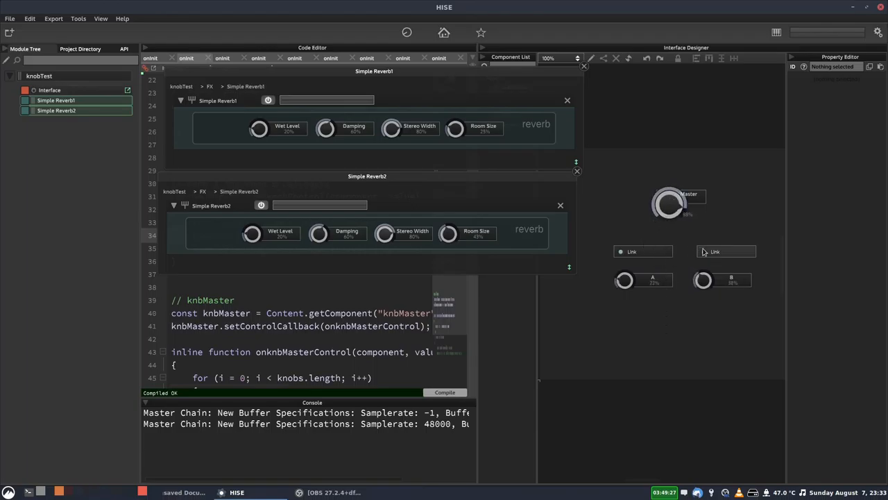
left_click(726, 251)
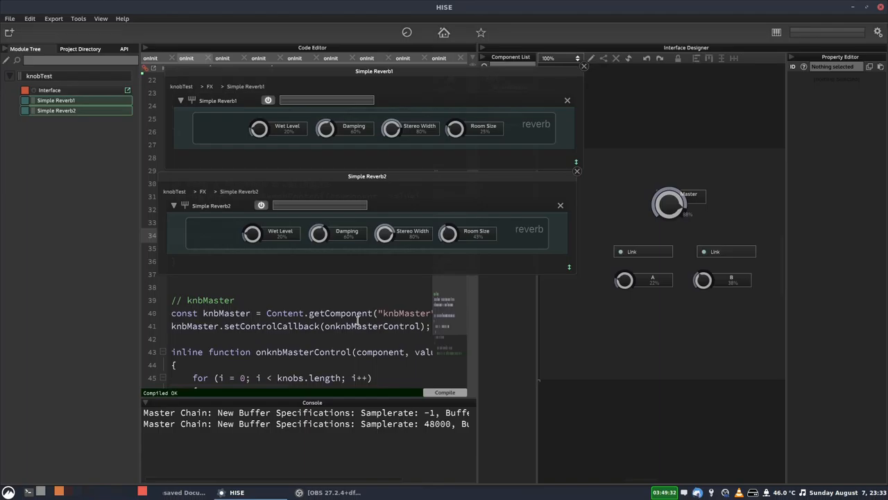
scroll("down", 3)
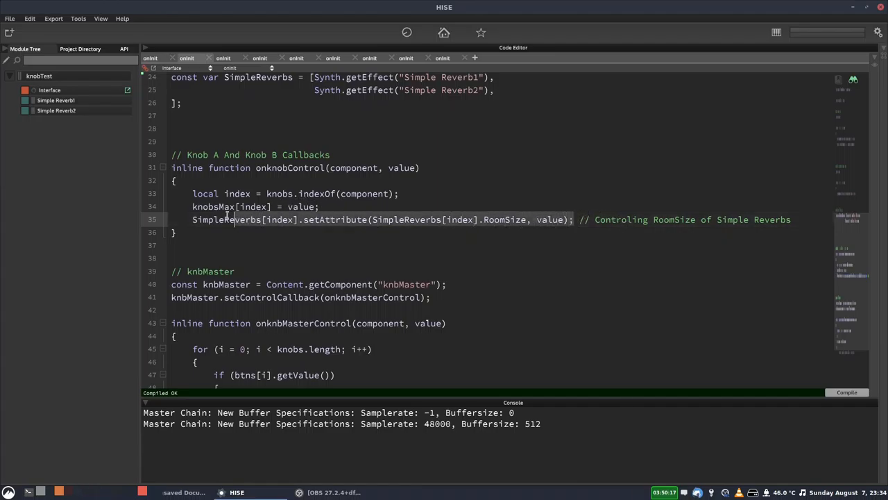
Step: Write an inline setReverb(index, value) function with the SimpleReverbs[index] RoomSize setAttribute line
scroll("down", 3)
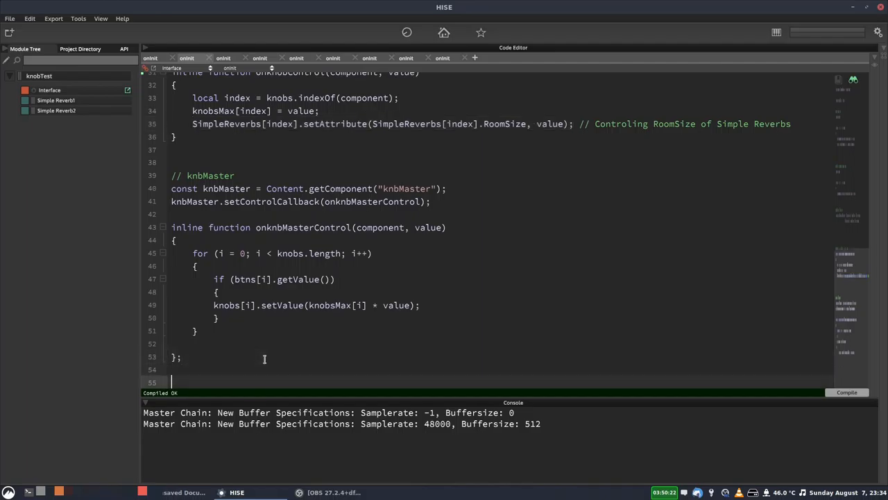
type("inline function")
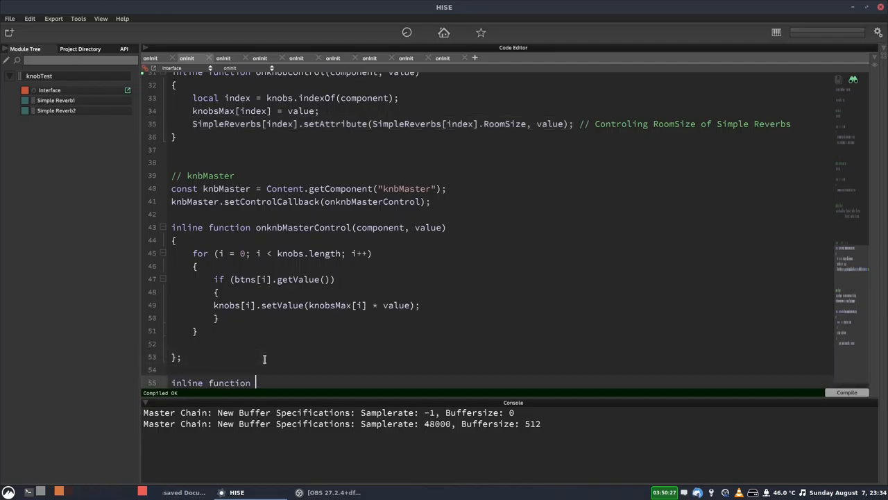
type("setReverb")
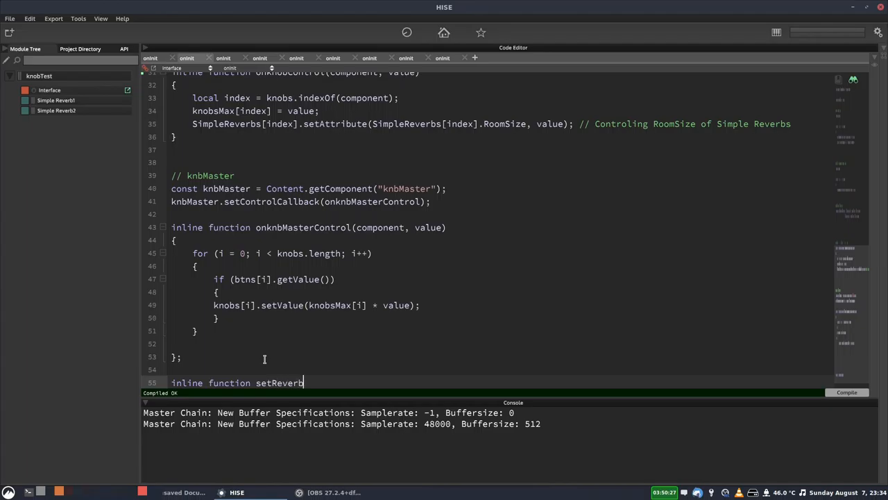
type("()")
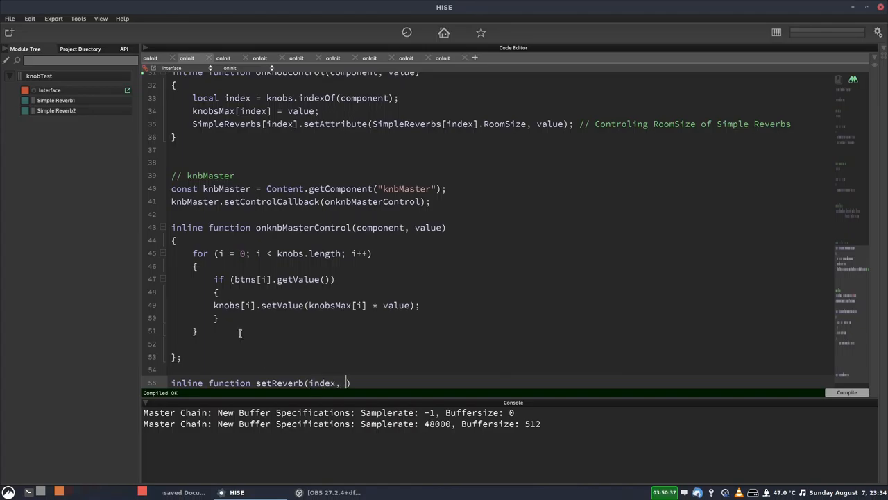
left_click(55, 100)
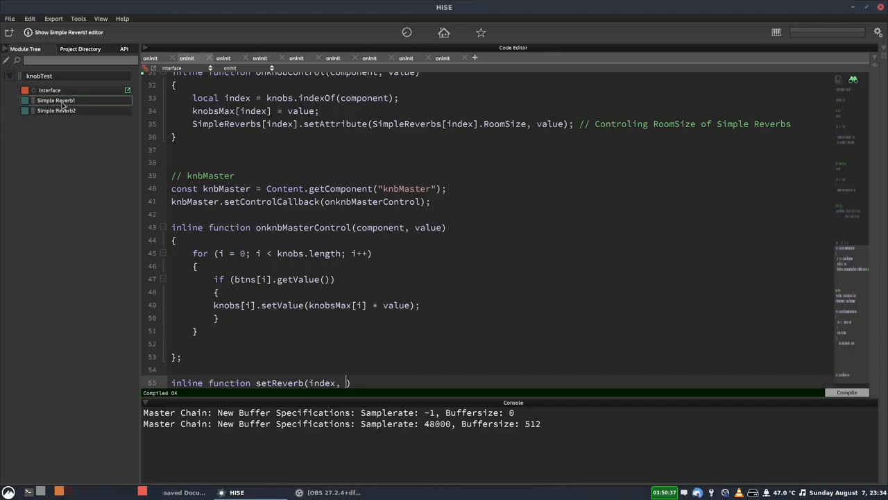
type("value")
type("{")
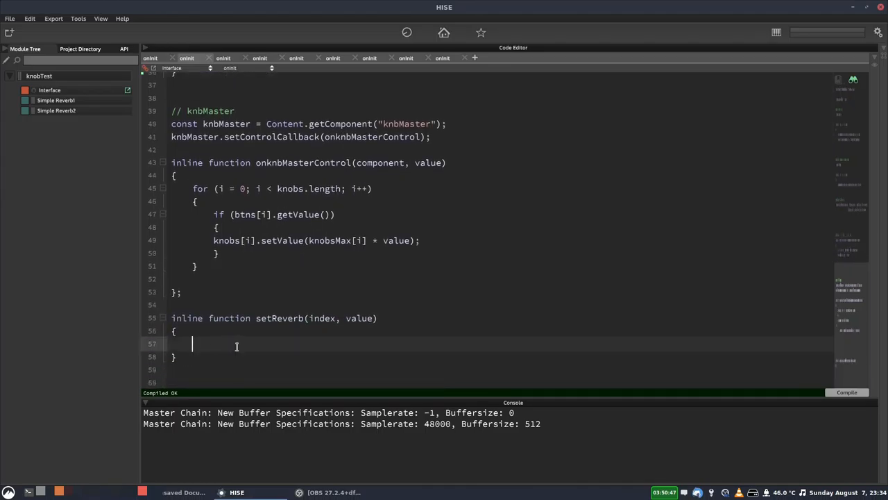
type("SimpleReverbs[index].setAttribute(SimpleReverbs[index].RoomSize, value); // Controling RoomSize of Simple Reverbs")
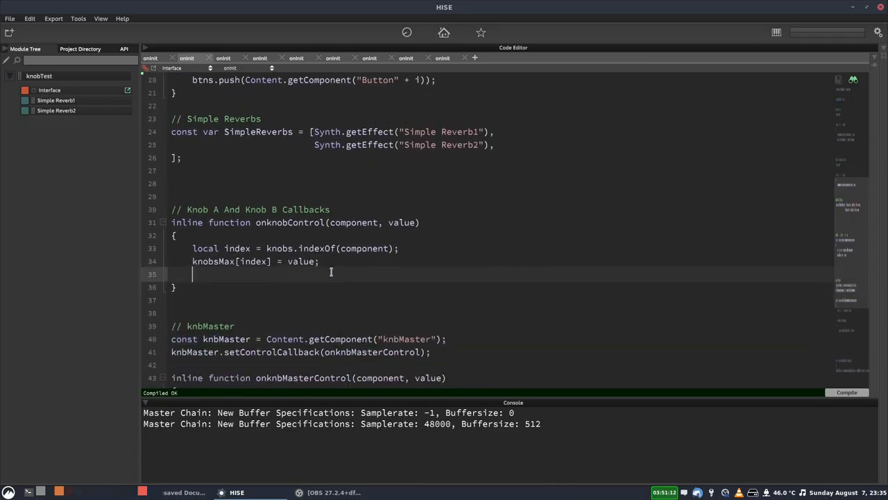
Step: Call setReverb(index, value) in onknobControl after knobsMax[index] = value
type("set")
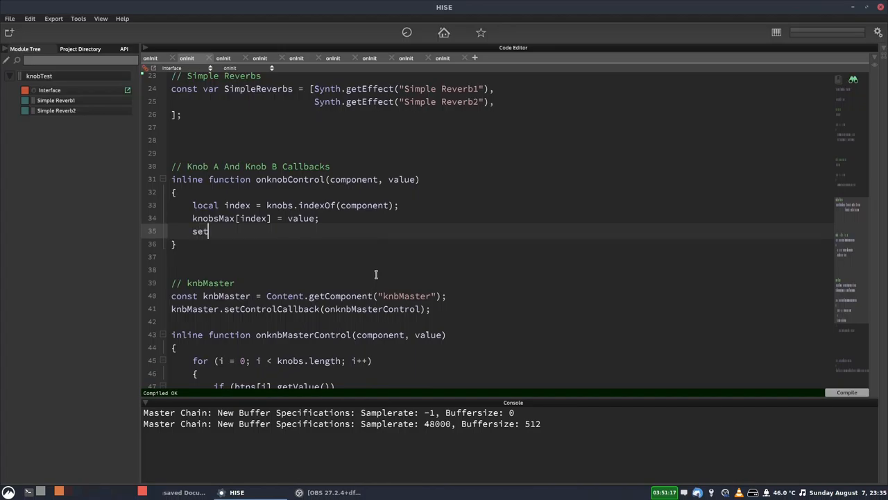
type("Reverb")
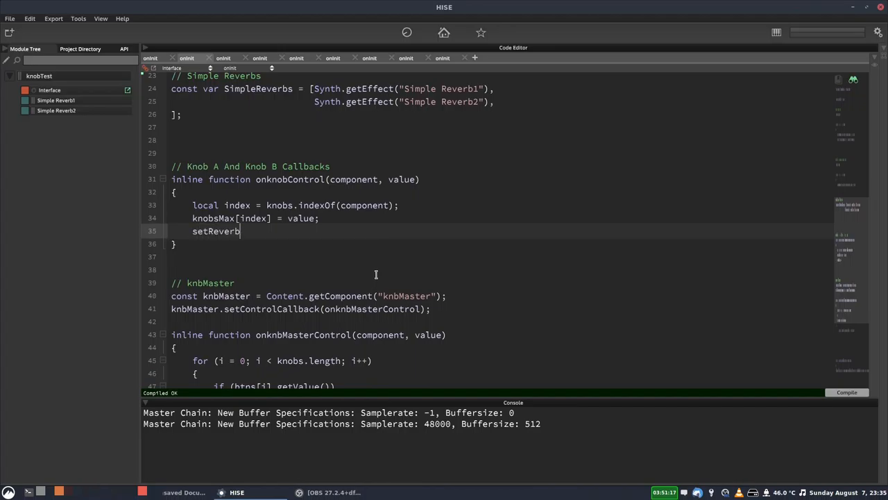
type("(index)")
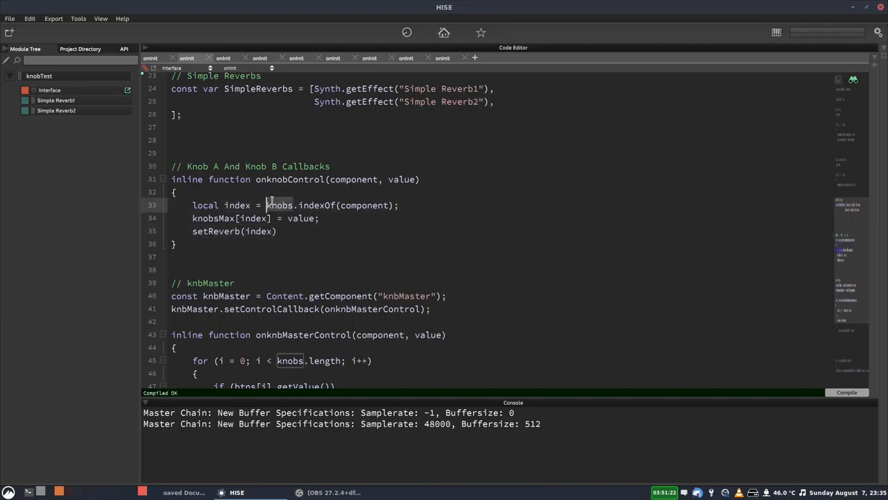
left_click(319, 218)
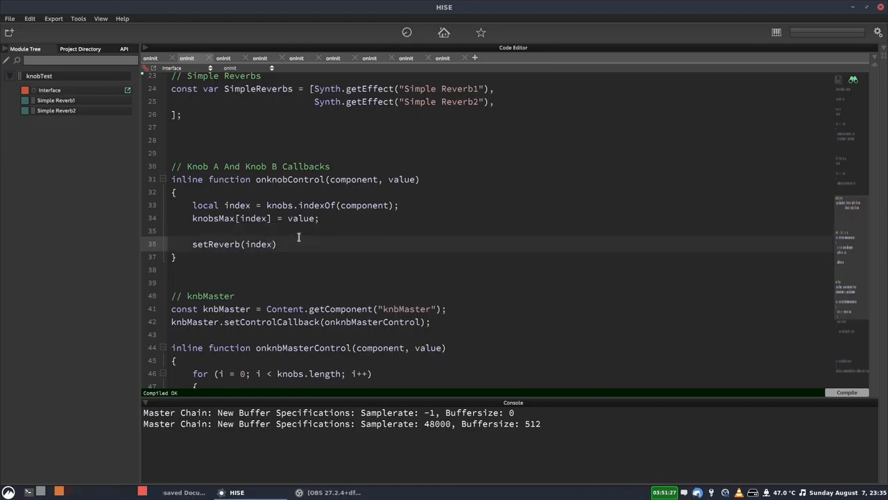
type(", value")
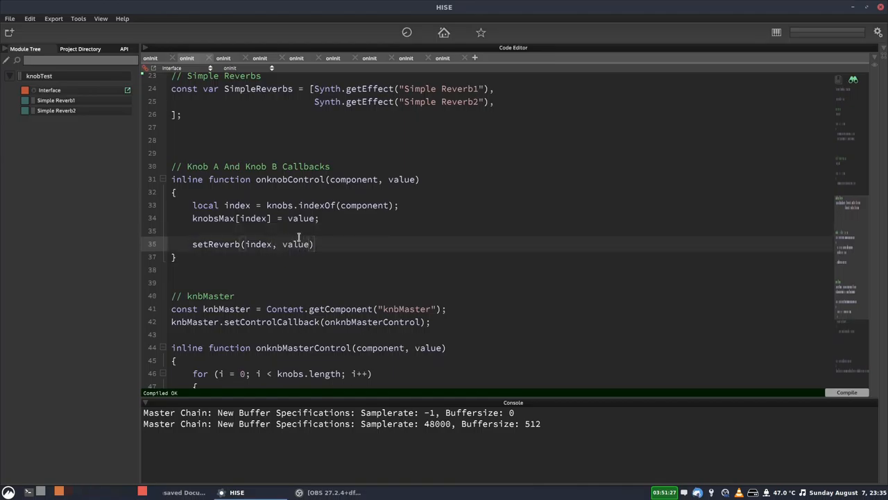
scroll("down", 3)
type(";")
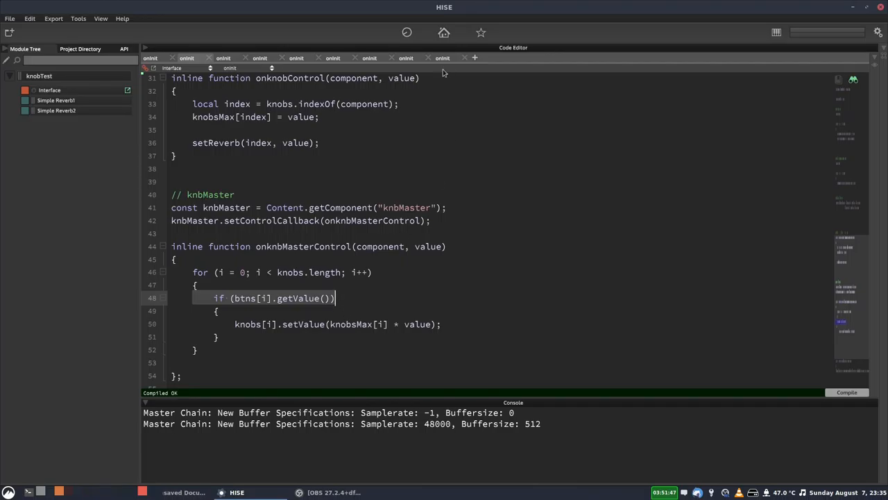
Step: Add setReverb(i, knobsMax[i] * value) inside the Master knob loop's if block
left_click(444, 33)
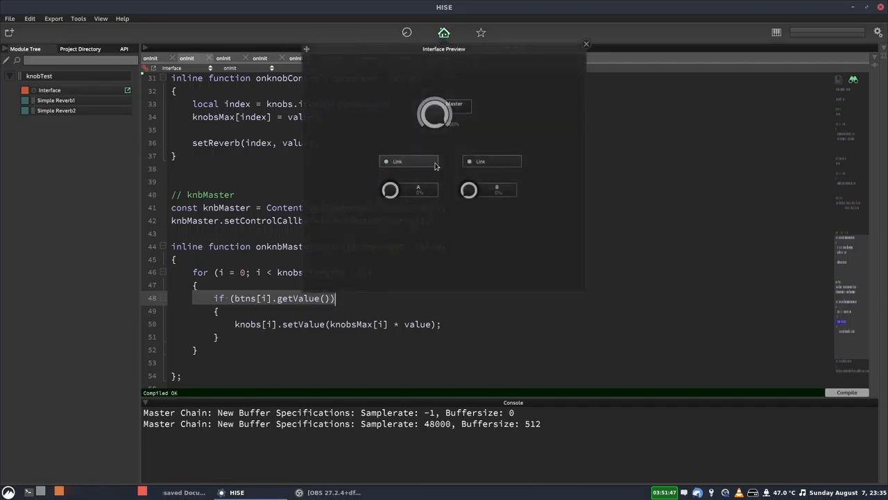
left_click(585, 44)
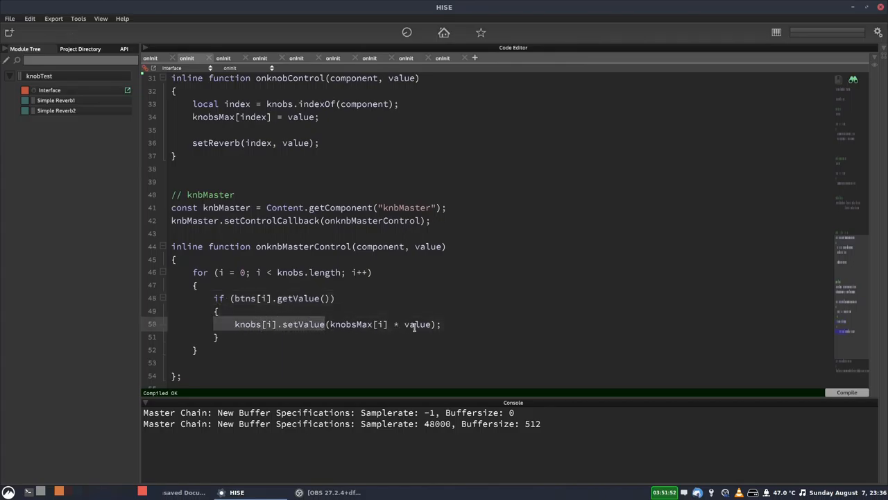
scroll("down", 3)
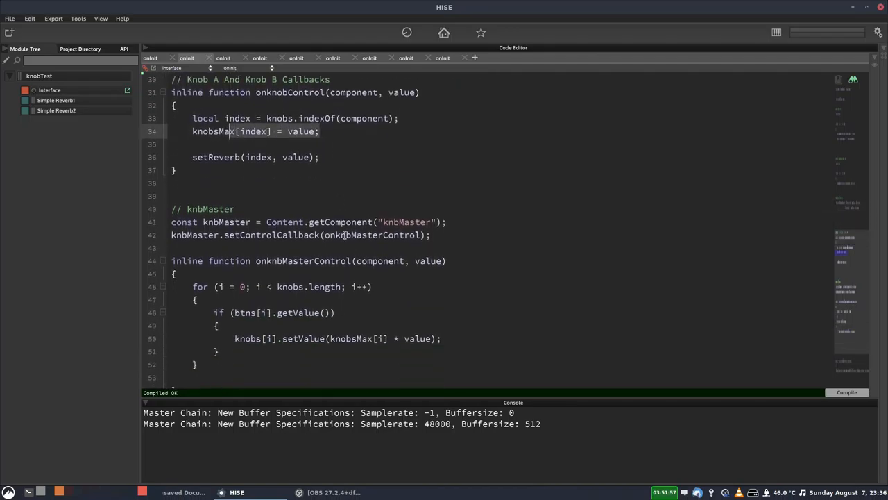
scroll("down", 3)
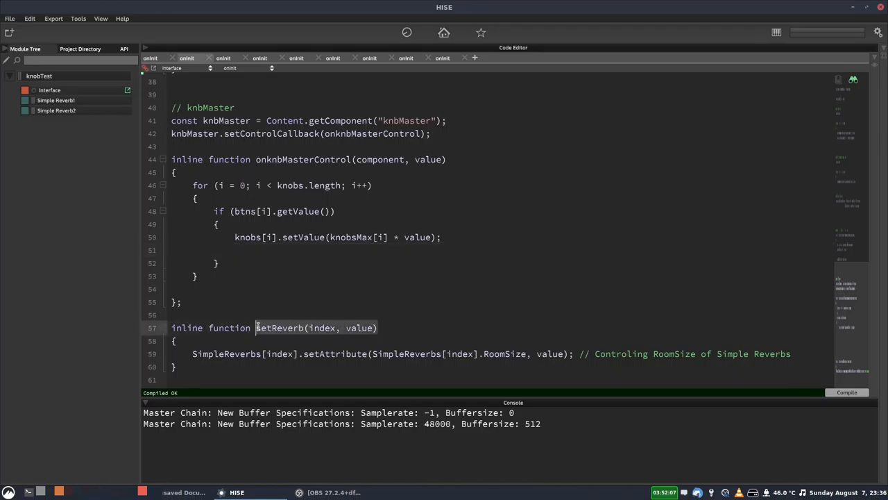
type("setReverb(index, value)")
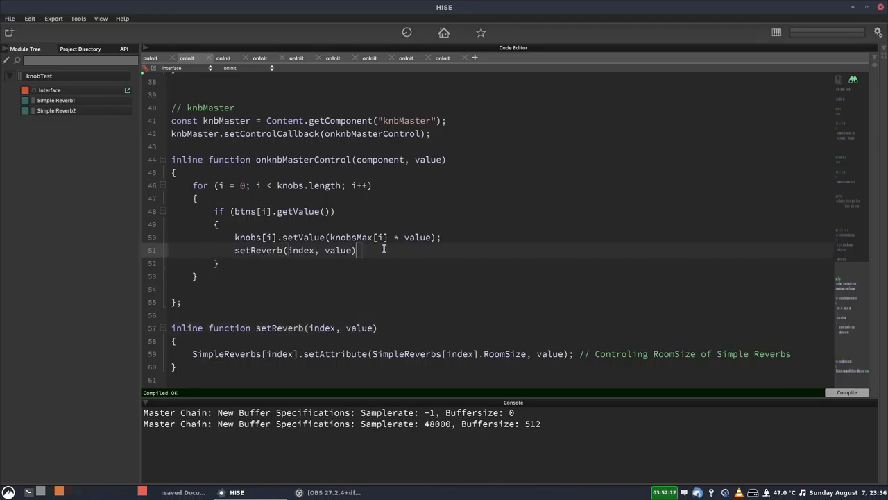
left_click(299, 250)
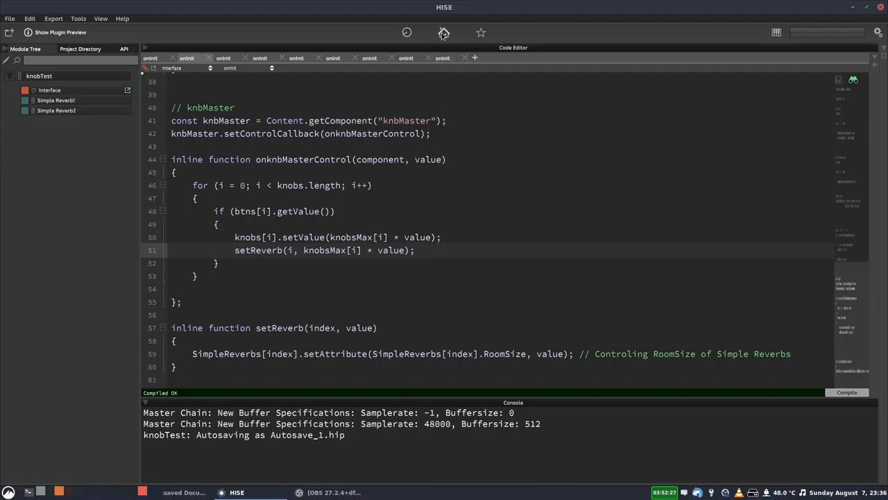
Step: Show both Simple Reverb editors beside the interface preview and turn the Master knob
left_click(56, 100)
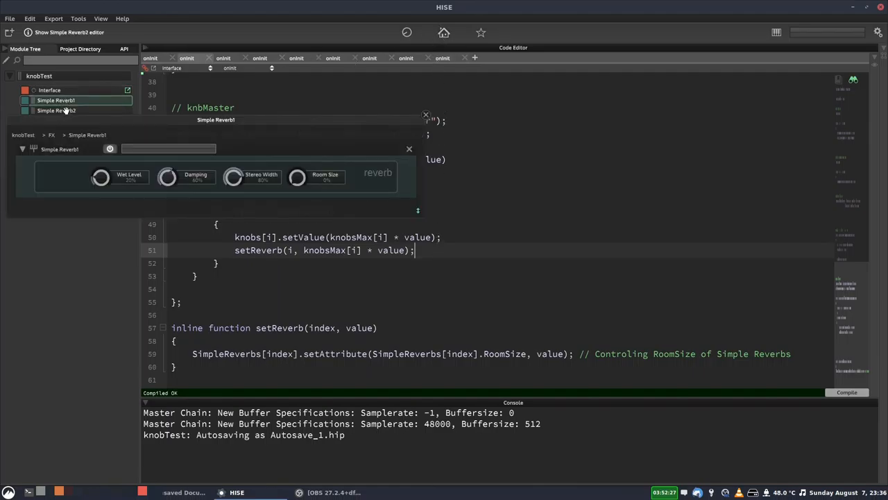
left_click(56, 110)
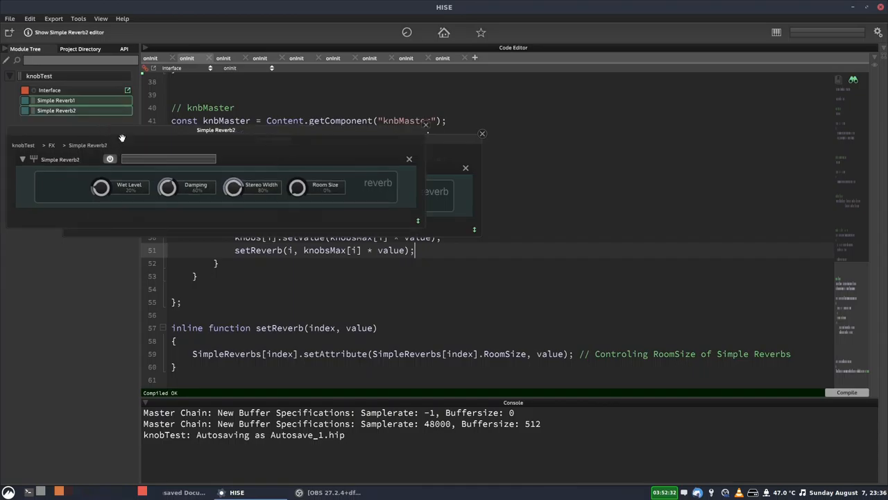
left_click(444, 33)
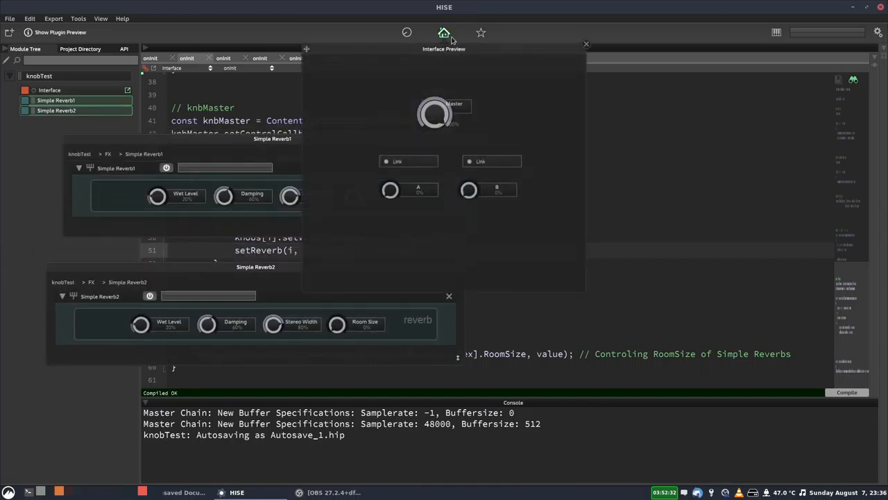
left_click_drag(444, 48, 649, 89)
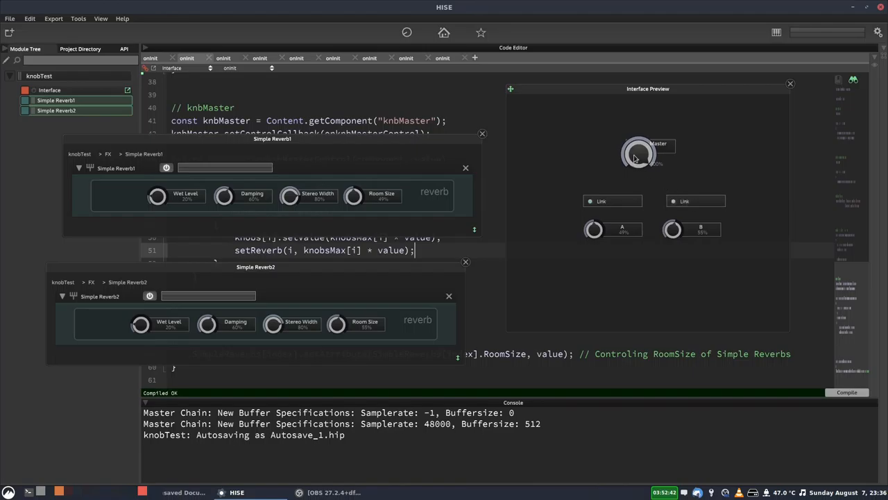
left_click_drag(638, 153, 621, 159)
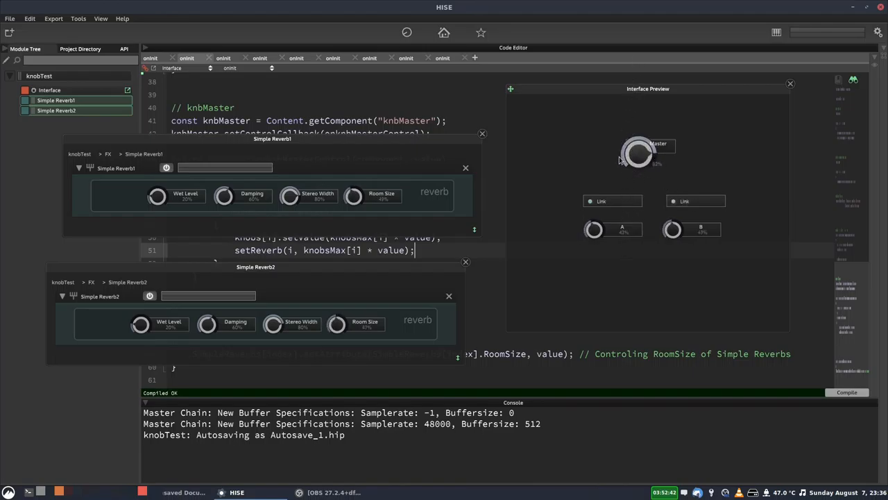